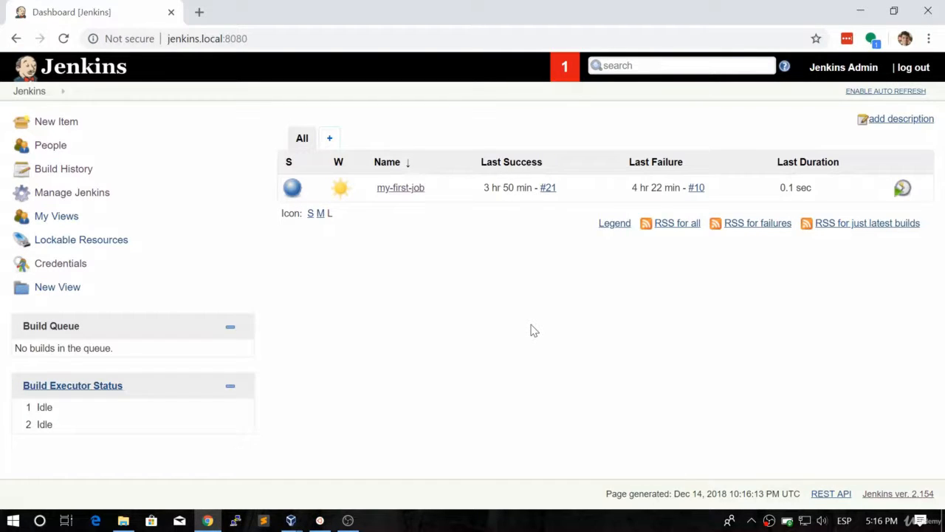
pyautogui.moveTo(532, 307)
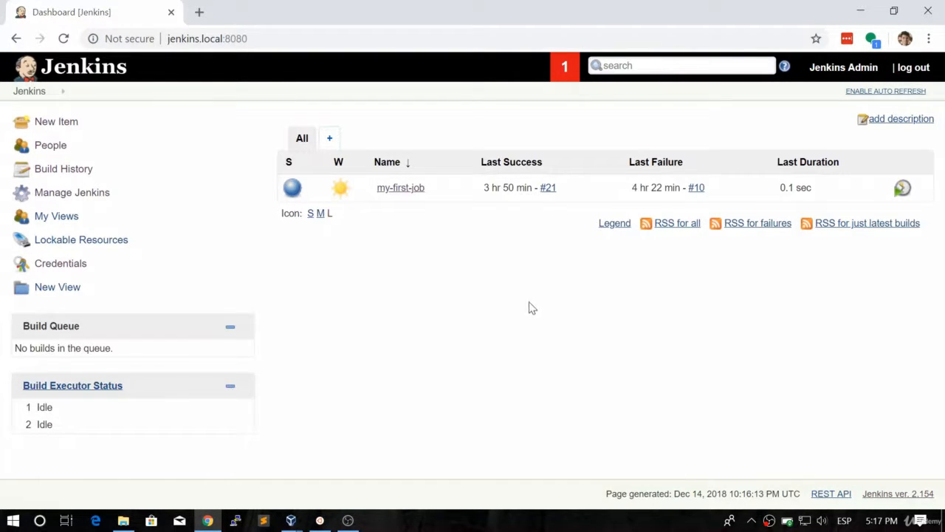
pyautogui.moveTo(501, 296)
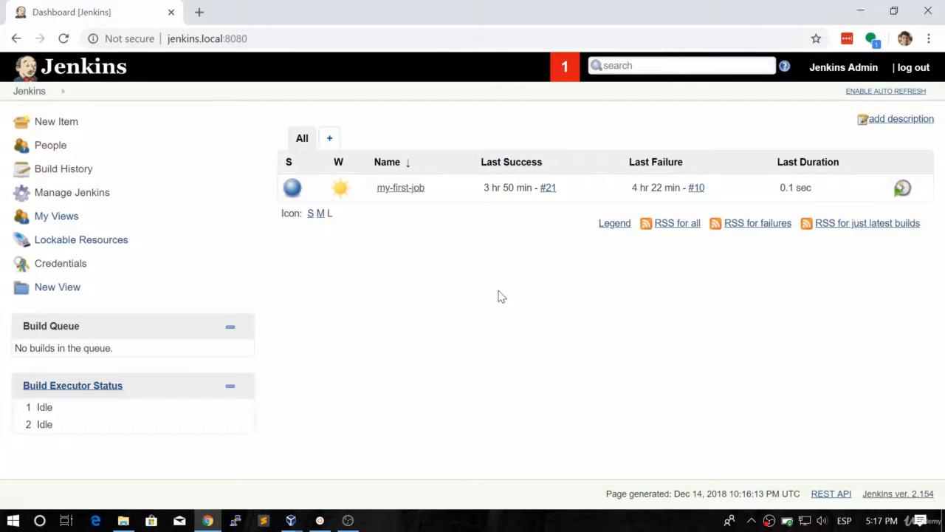
pyautogui.moveTo(56, 121)
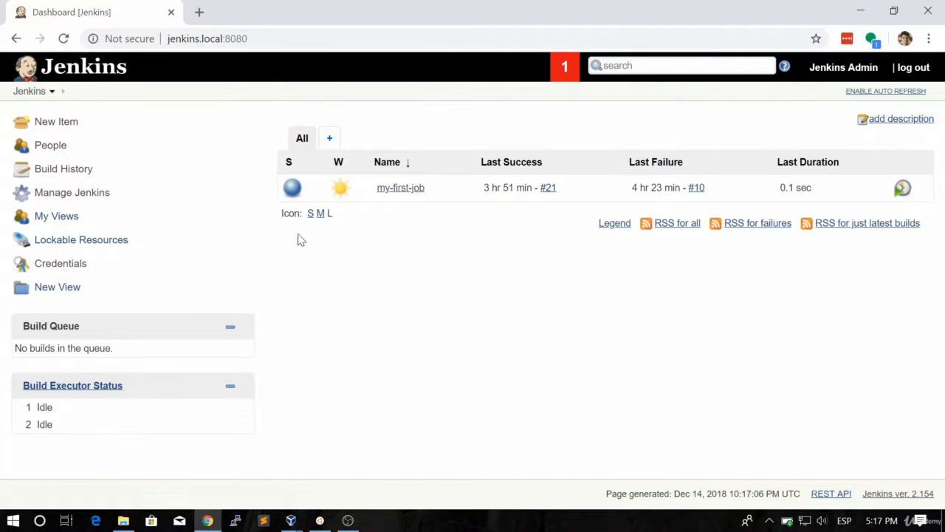
# Switch from the Jenkins dashboard showing my-first-job to the SSH terminal in jenkins-data.
pyautogui.press('alt+tab')
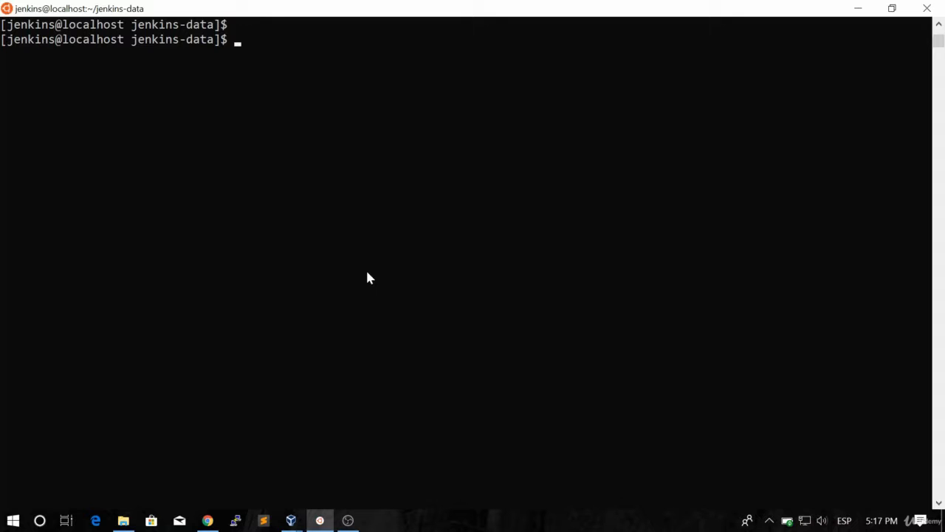
# Ping google.com until replies show 0% packet loss, stop it, and clear the terminal.
pyautogui.write('ping go')
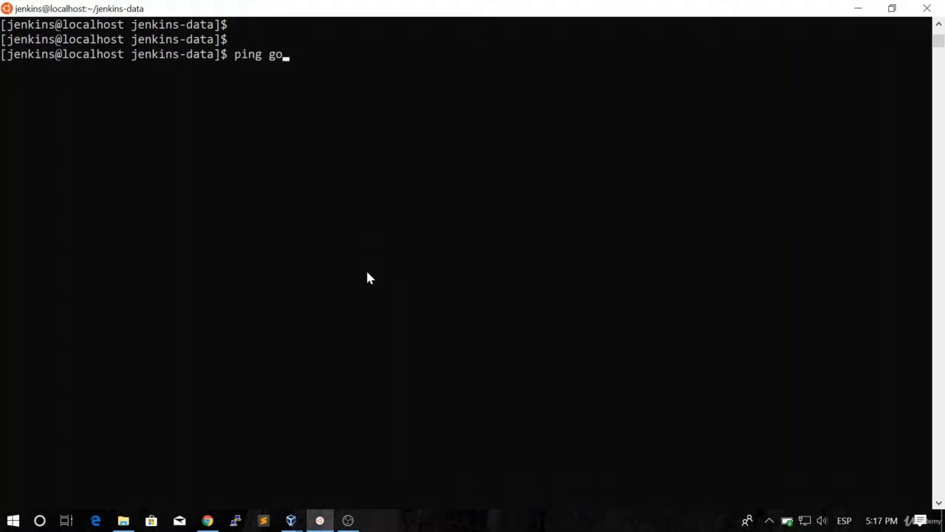
pyautogui.write('oi')
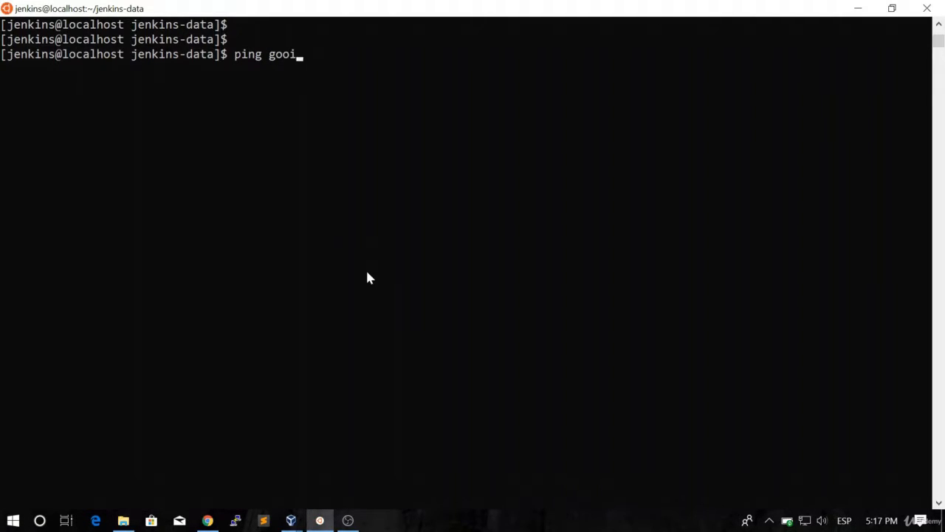
pyautogui.write('gle.com')
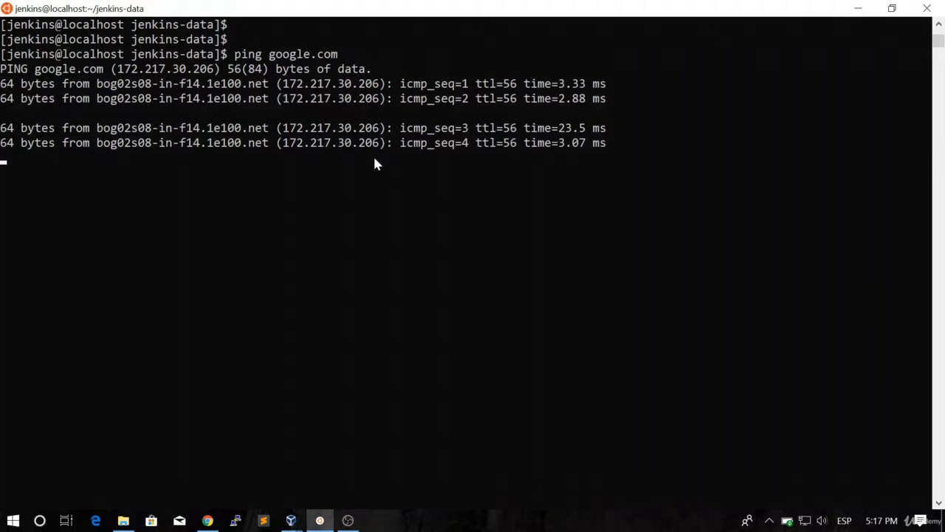
pyautogui.press('ctrl+c')
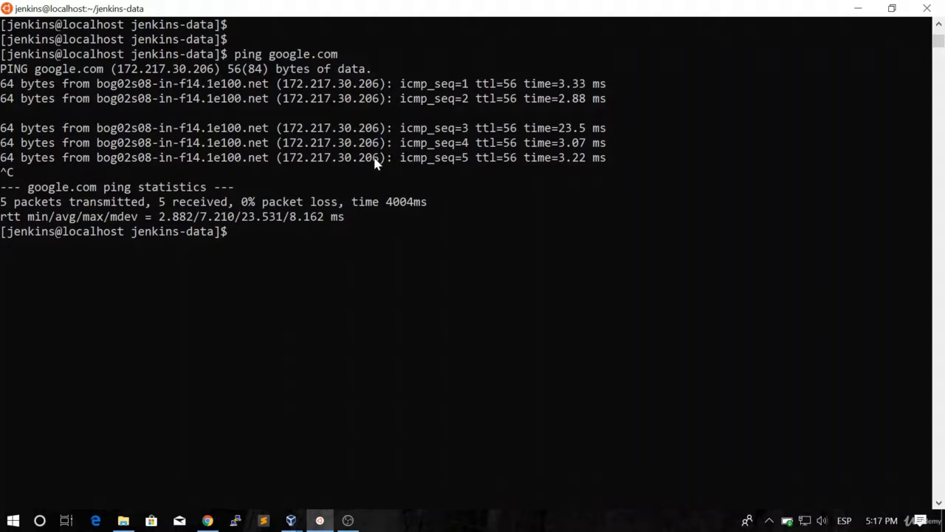
pyautogui.write('clear')
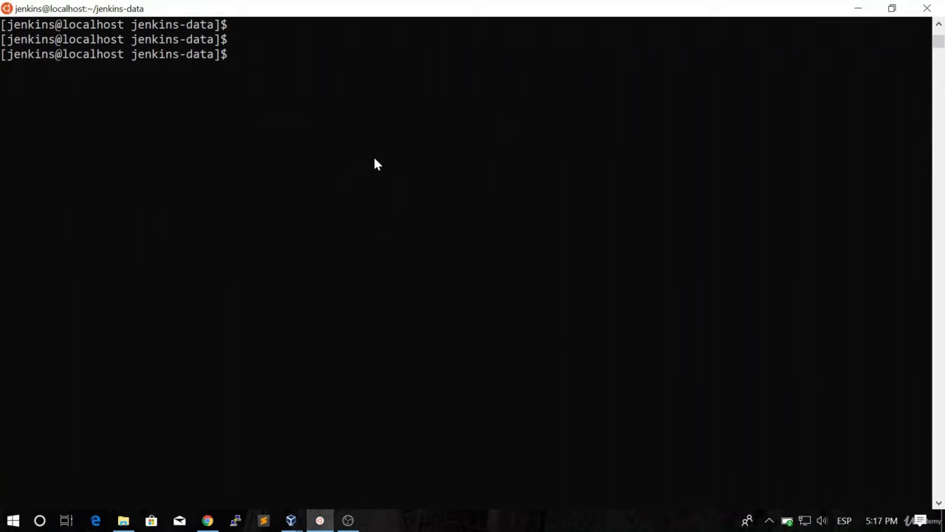
# Return to the browser and open Manage Jenkins, scrolling toward Manage Plugins.
pyautogui.click(211, 519)
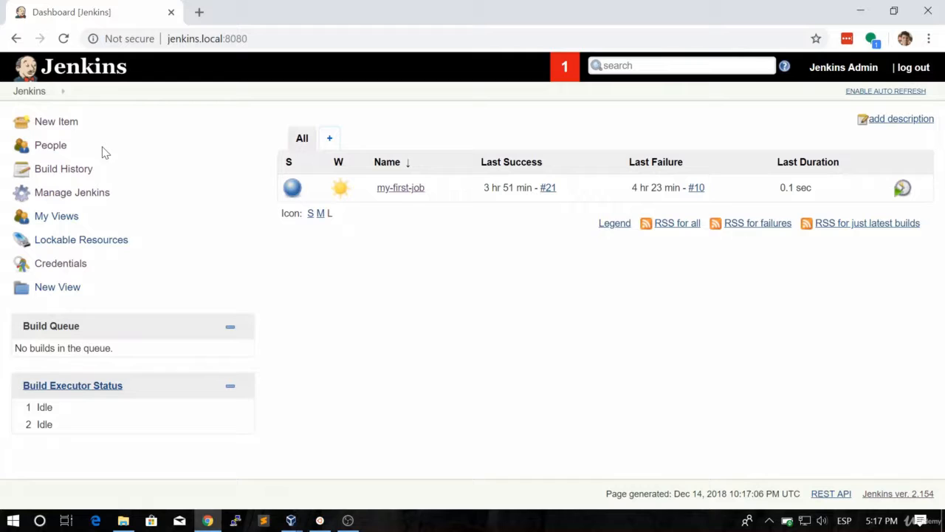
pyautogui.moveTo(85, 196)
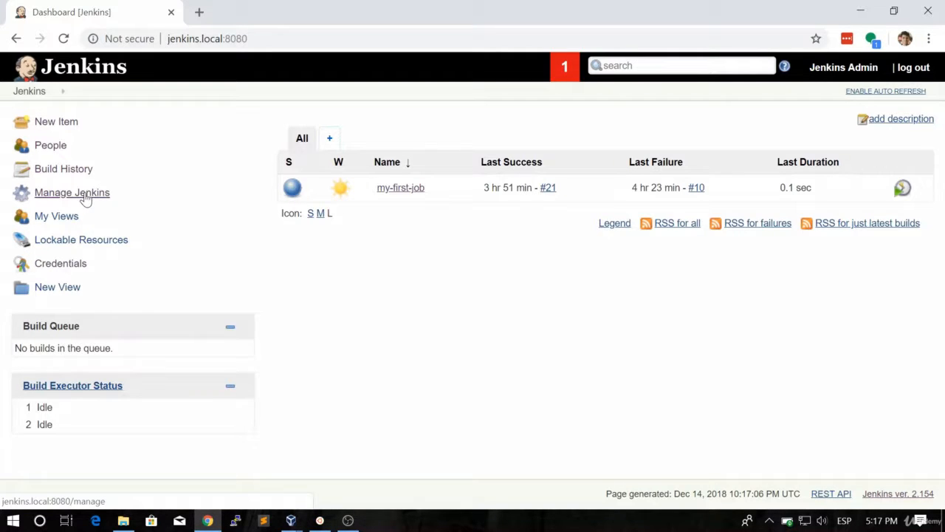
pyautogui.moveTo(86, 196)
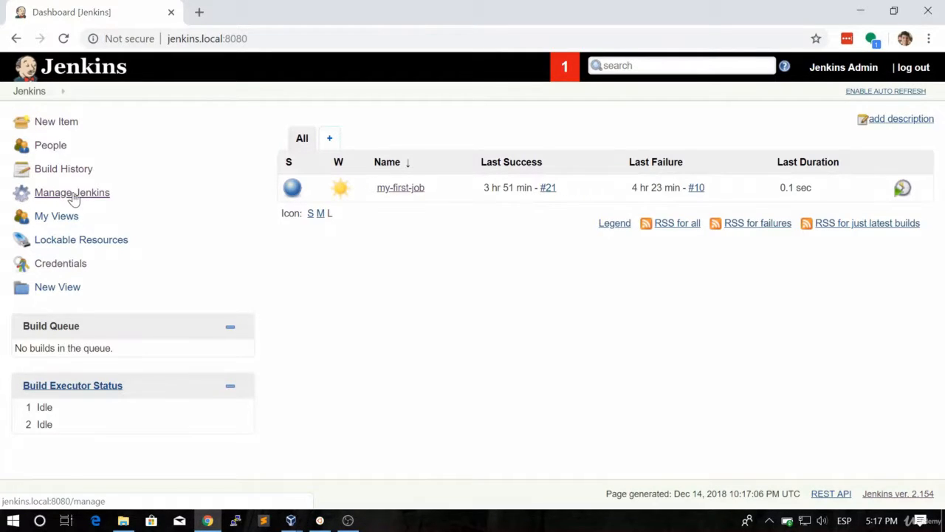
pyautogui.click(72, 193)
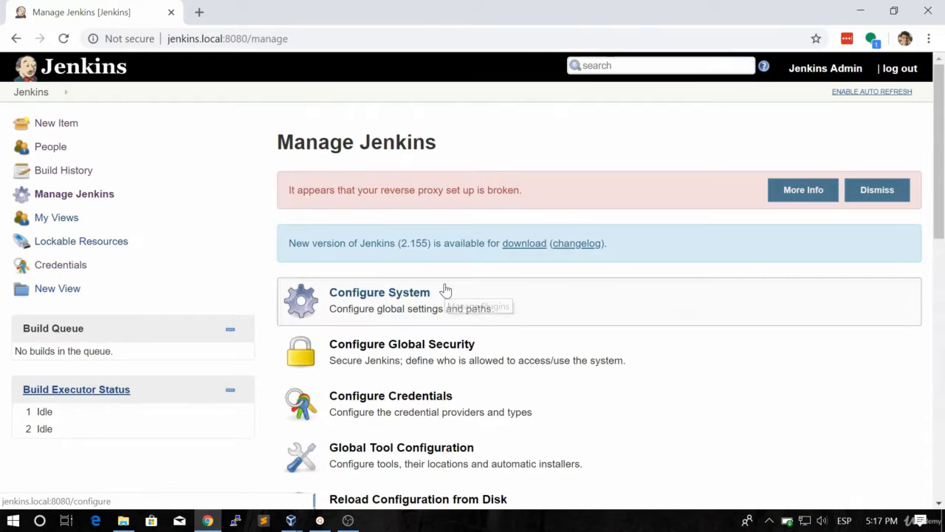
pyautogui.scroll(-3)
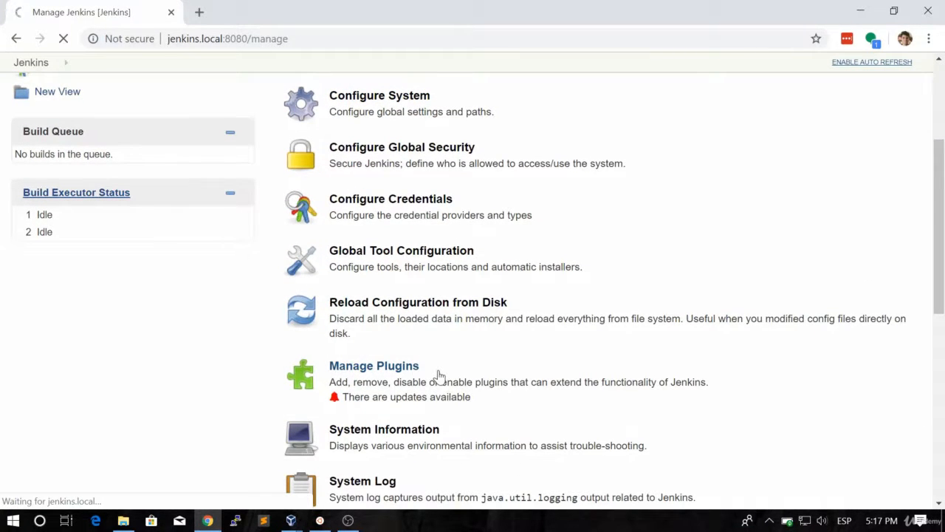
# Open Manage Plugins, glance at the Installed tab, then show the Available plugins list.
pyautogui.click(373, 366)
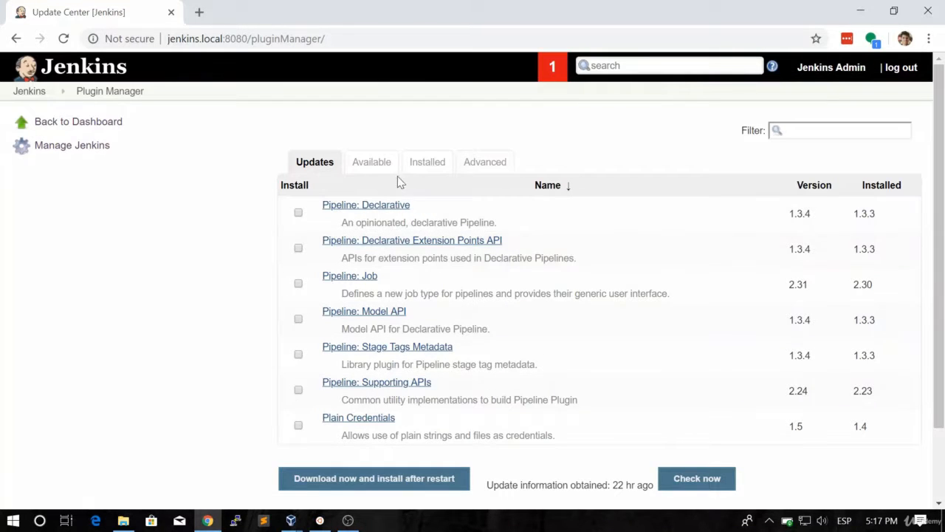
pyautogui.moveTo(485, 177)
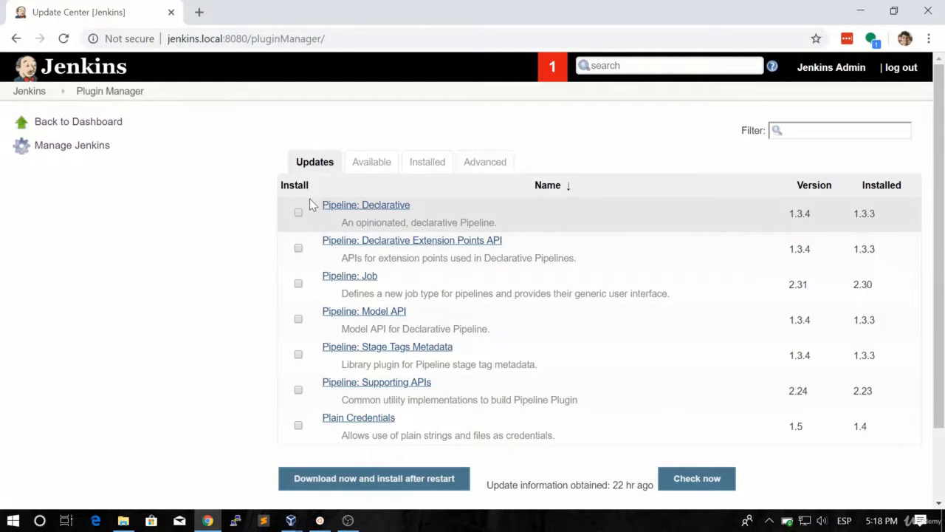
pyautogui.click(371, 161)
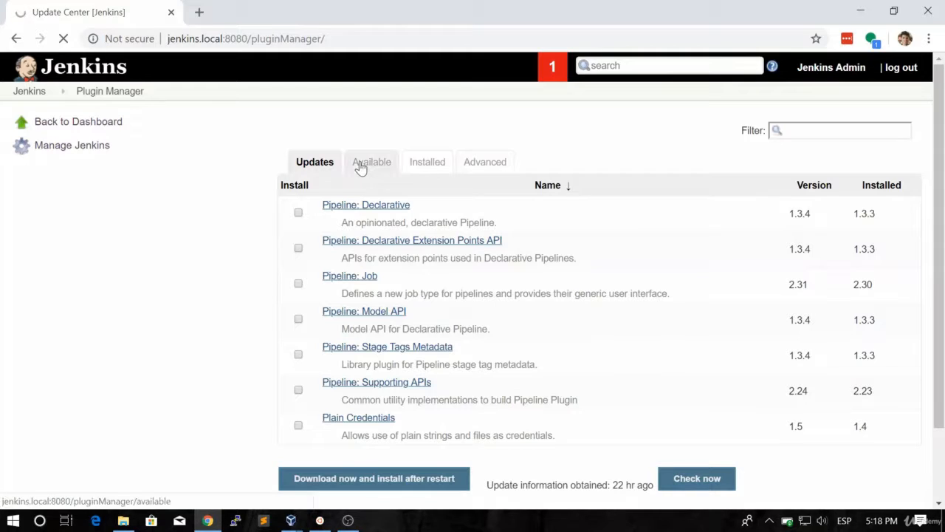
pyautogui.click(371, 162)
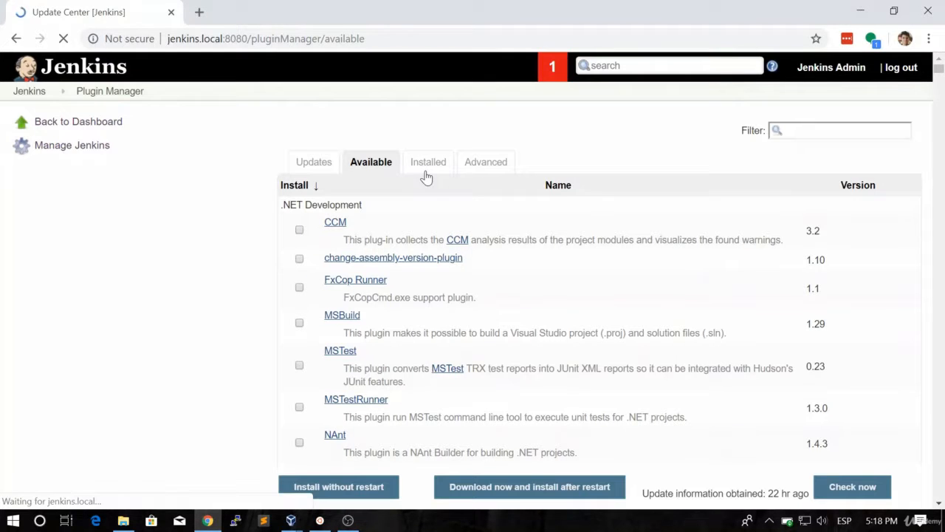
pyautogui.click(428, 161)
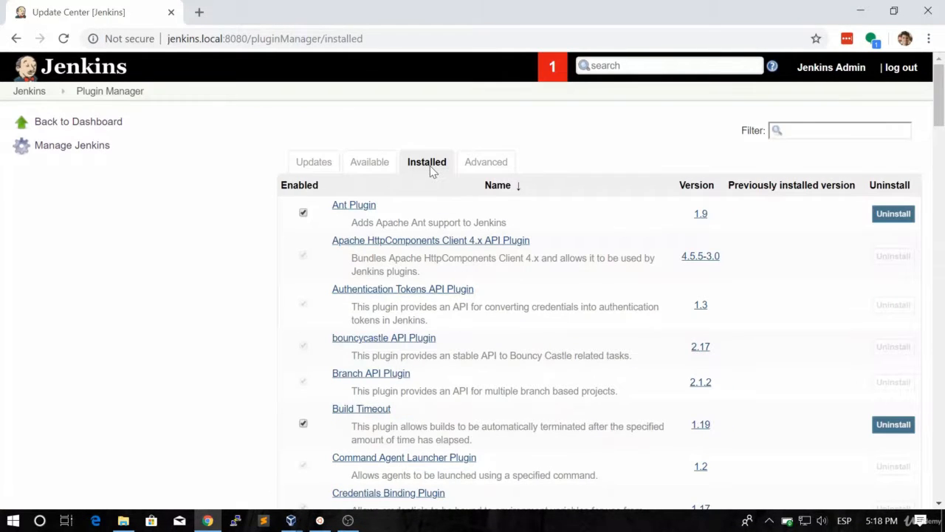
pyautogui.click(369, 162)
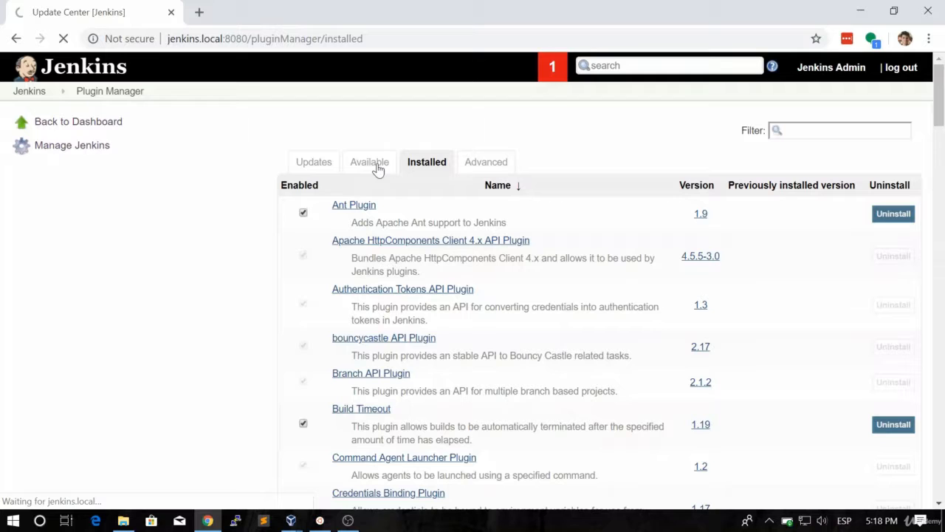
pyautogui.click(370, 162)
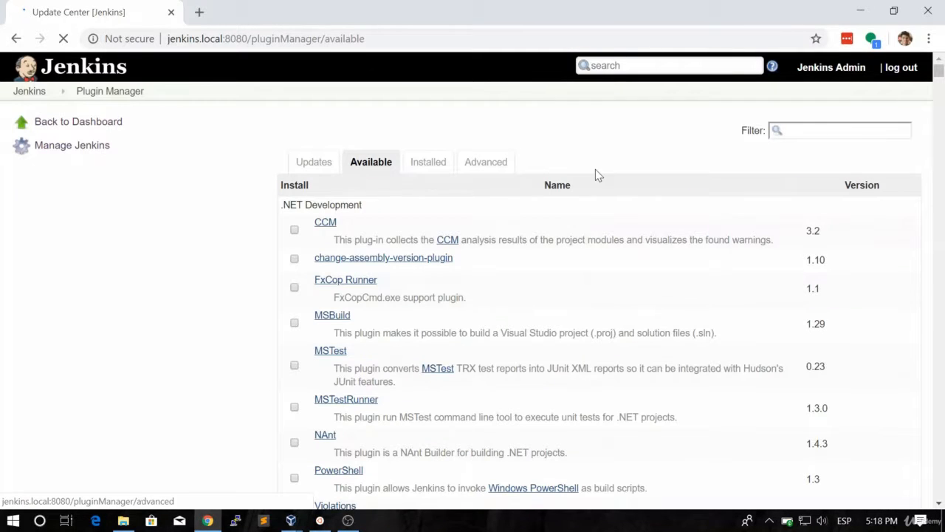
# Filter available plugins by 'ssh', tick the SSH plugin, and install it without restart.
pyautogui.write('ssh')
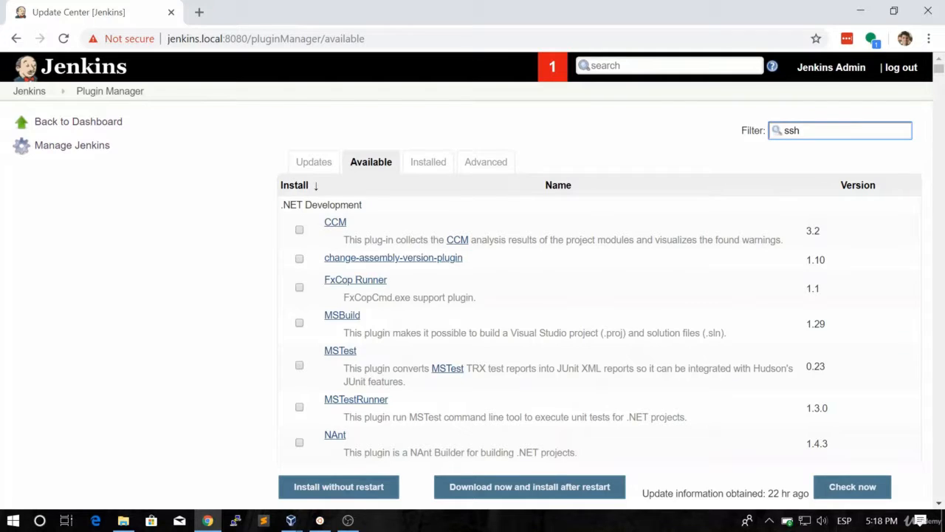
pyautogui.write('ssh')
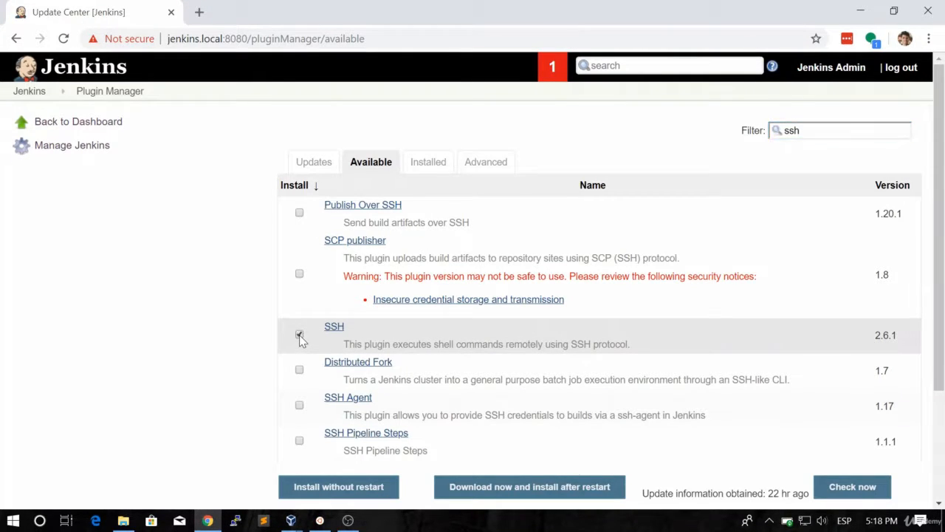
pyautogui.click(299, 334)
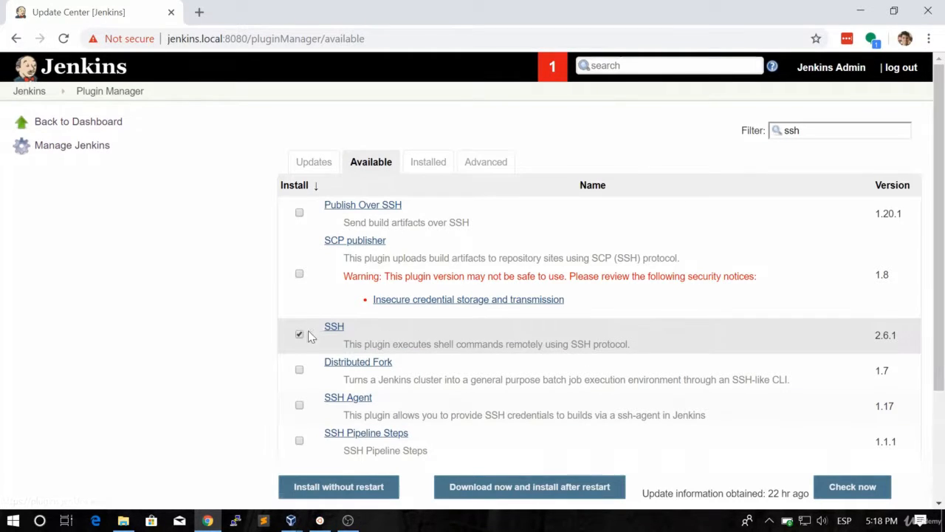
pyautogui.moveTo(326, 421)
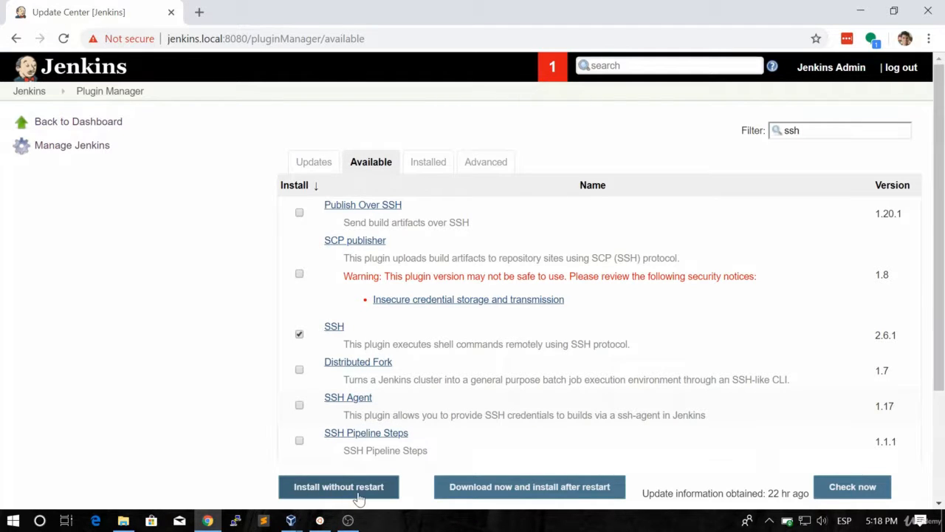
pyautogui.click(339, 487)
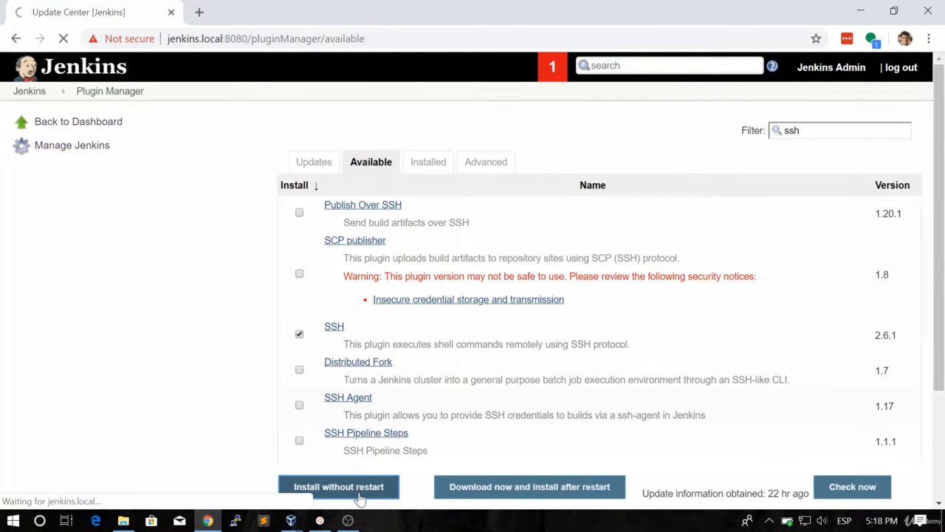
# Let SSH finish installing, then enable restart when installation completes and no jobs run.
pyautogui.click(339, 487)
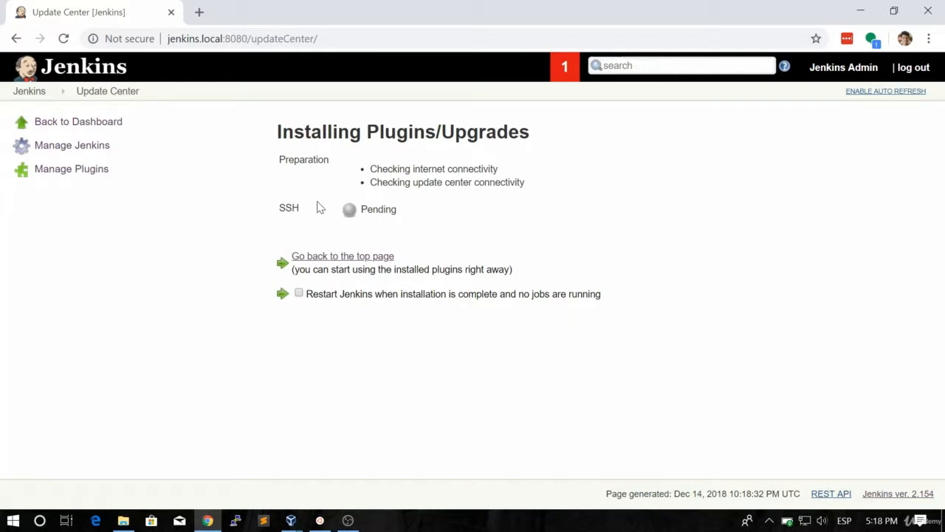
pyautogui.moveTo(300, 194)
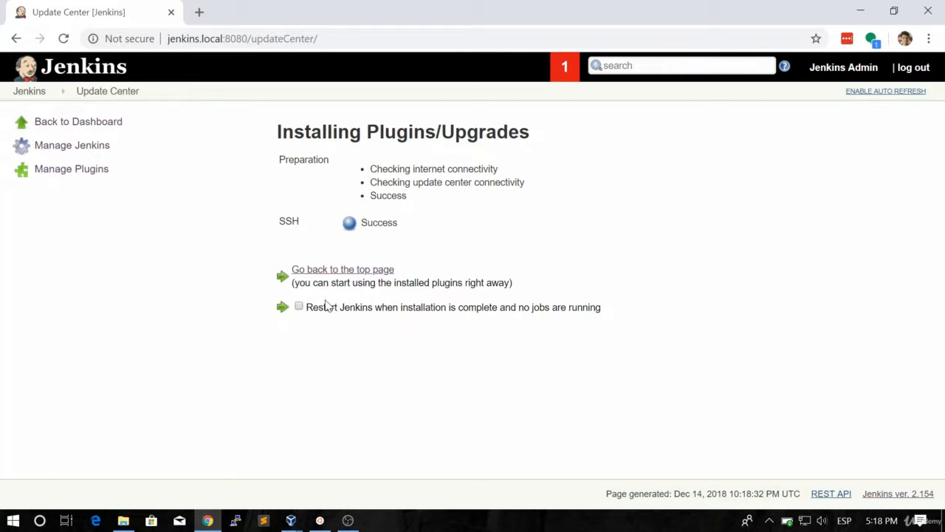
pyautogui.moveTo(303, 317)
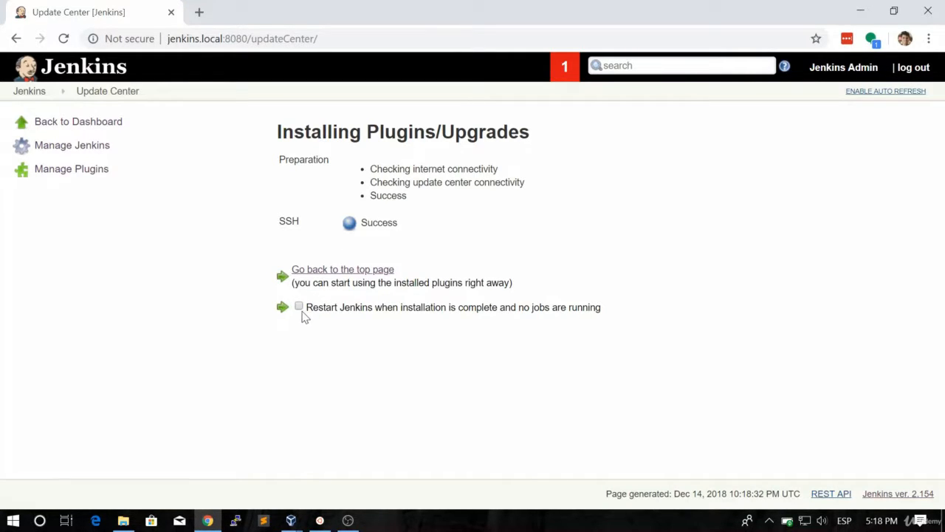
pyautogui.click(299, 307)
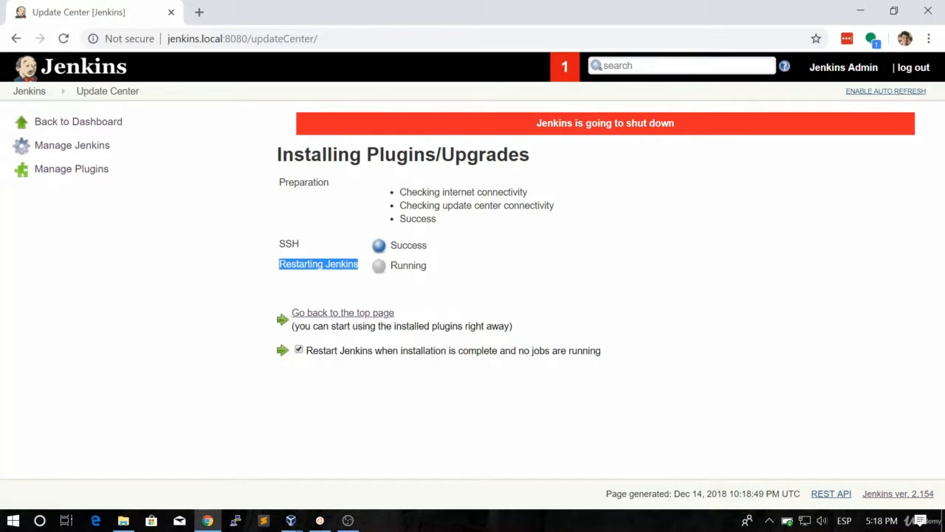
pyautogui.moveTo(597, 222)
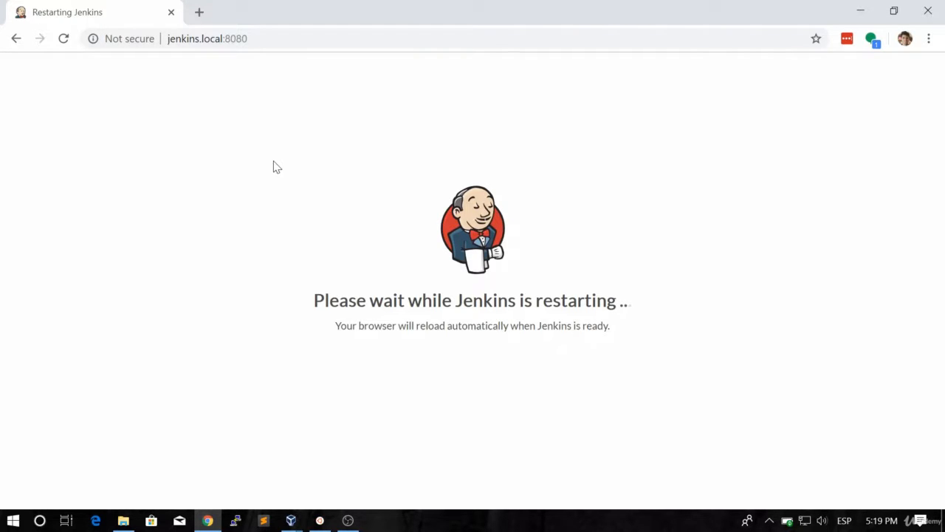
# Wait through the Jenkins restart, then open Manage Plugins again.
pyautogui.moveTo(334, 326); pyautogui.dragTo(438, 325)
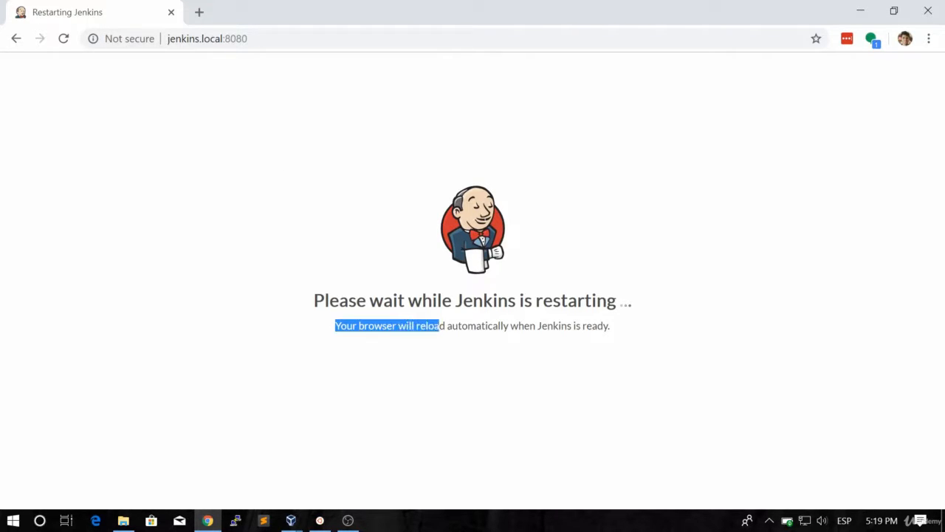
pyautogui.moveTo(438, 326); pyautogui.dragTo(559, 326)
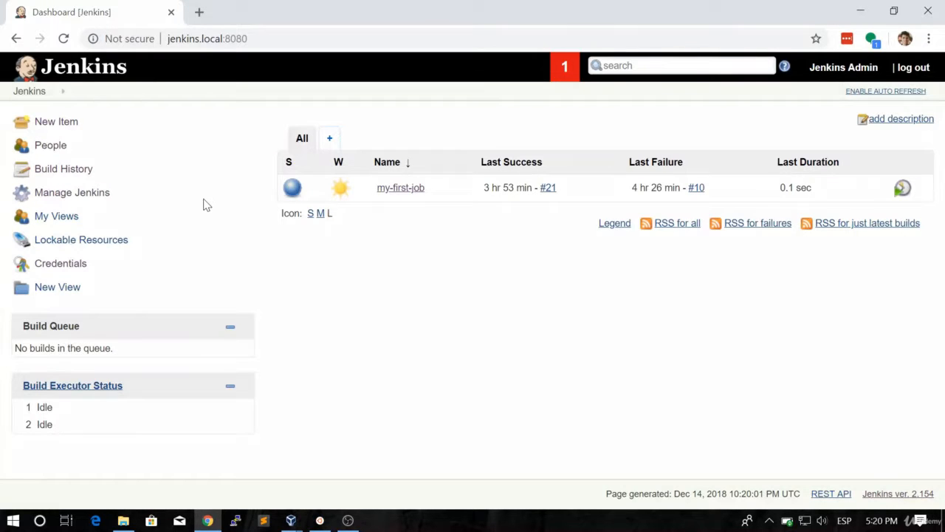
pyautogui.moveTo(161, 158)
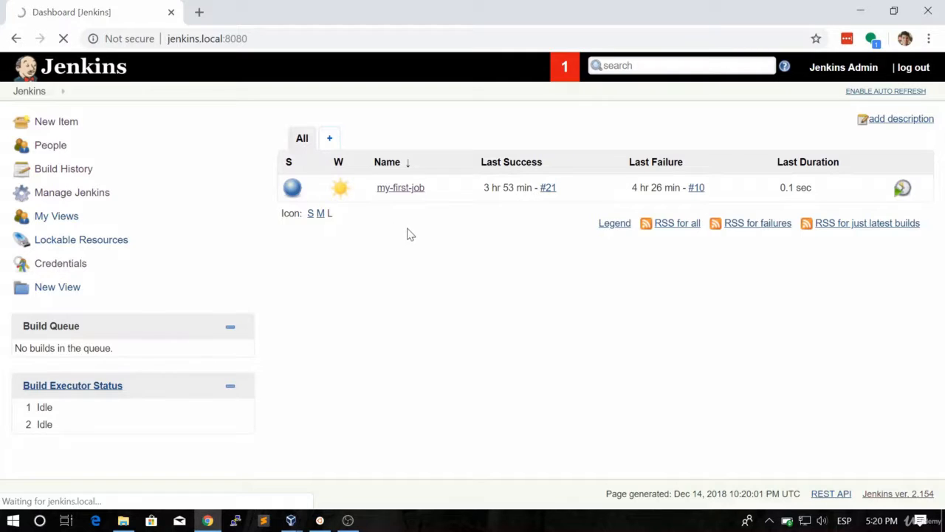
pyautogui.click(72, 192)
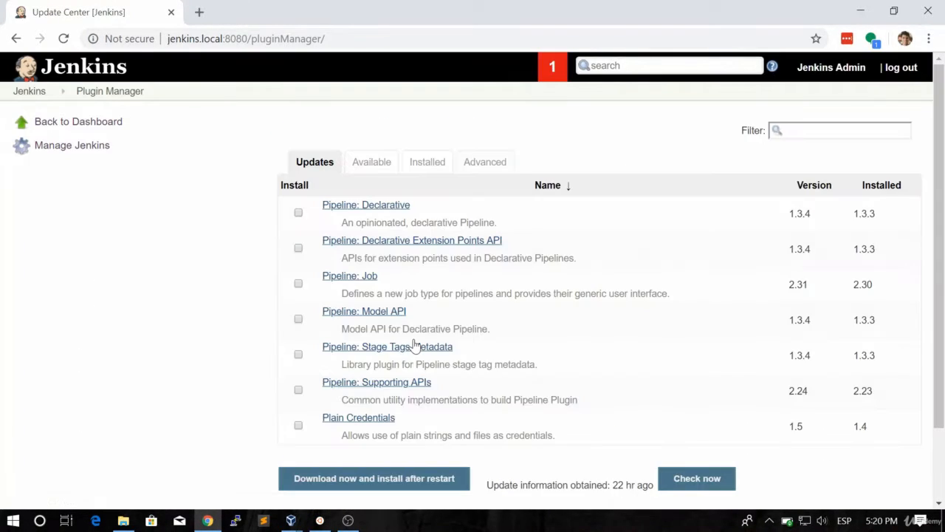
# Filter installed plugins by 'ssh' and confirm SSH plugin 2.6.1 is listed and checked.
pyautogui.click(427, 161)
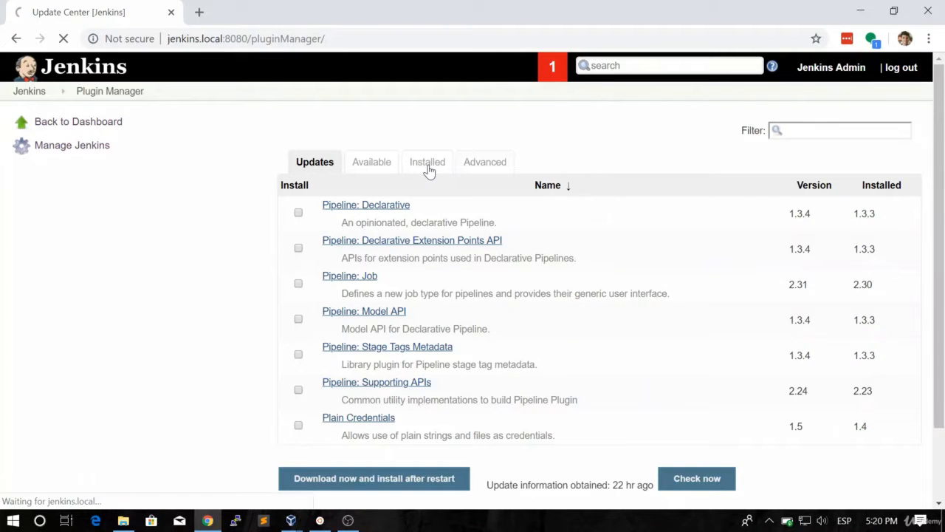
pyautogui.click(427, 162)
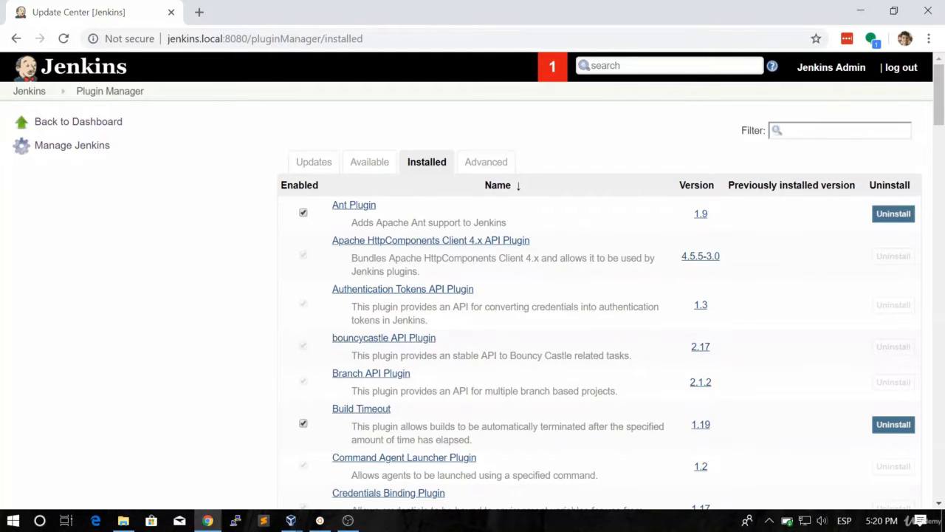
pyautogui.write('ss')
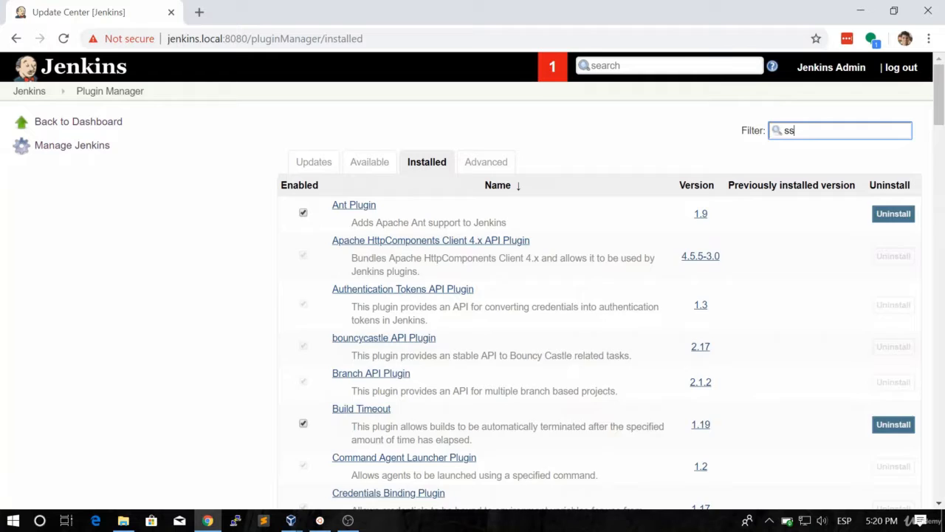
pyautogui.scroll(-3)
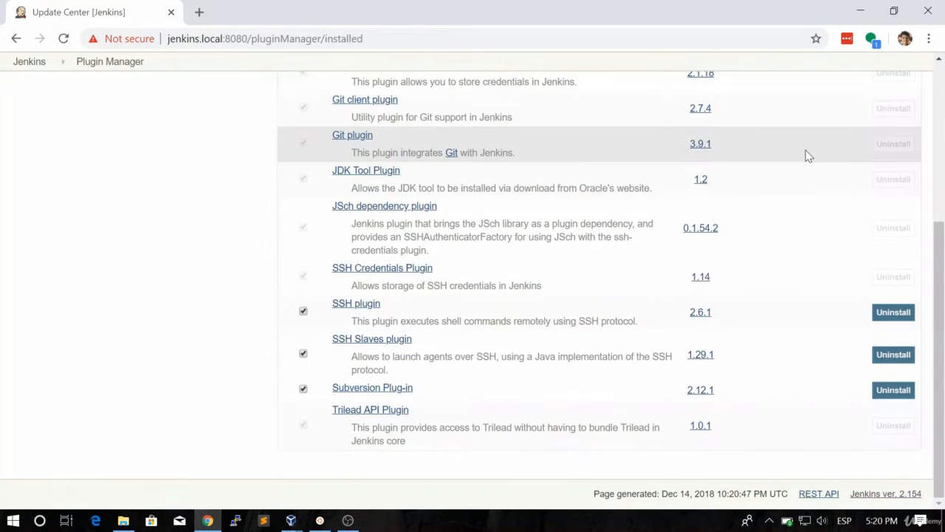
pyautogui.moveTo(345, 309)
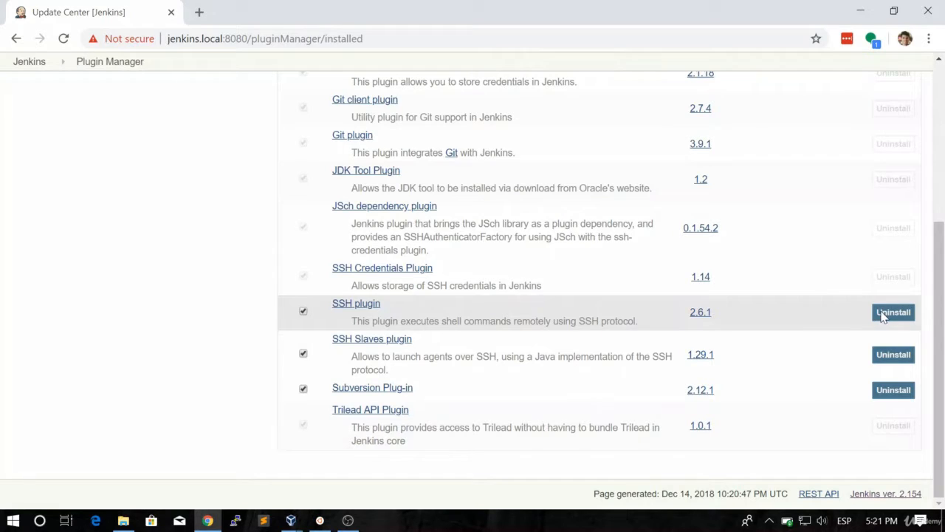
pyautogui.write('ssh')
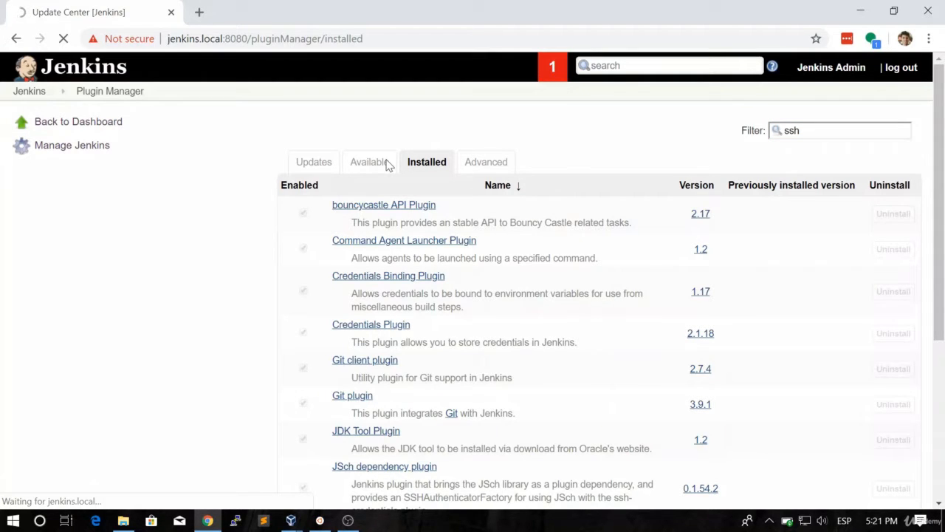
pyautogui.click(369, 162)
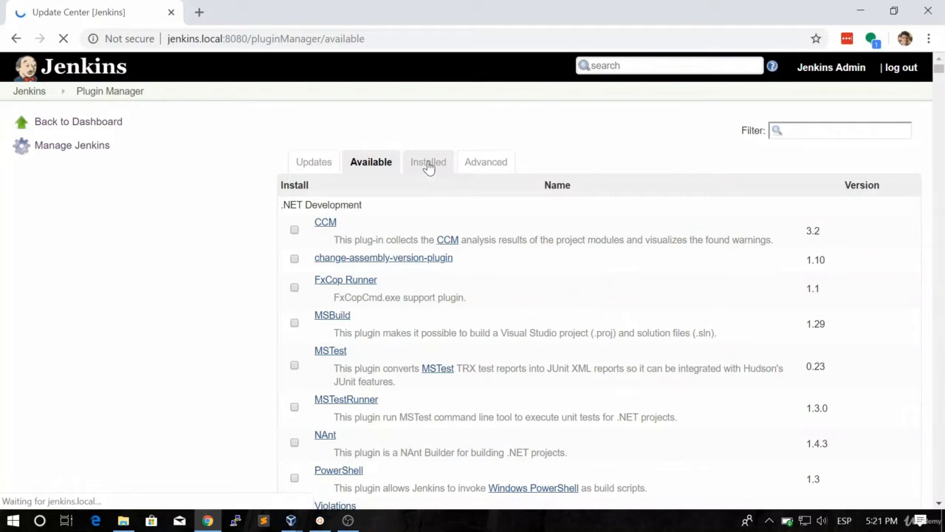
pyautogui.click(426, 162)
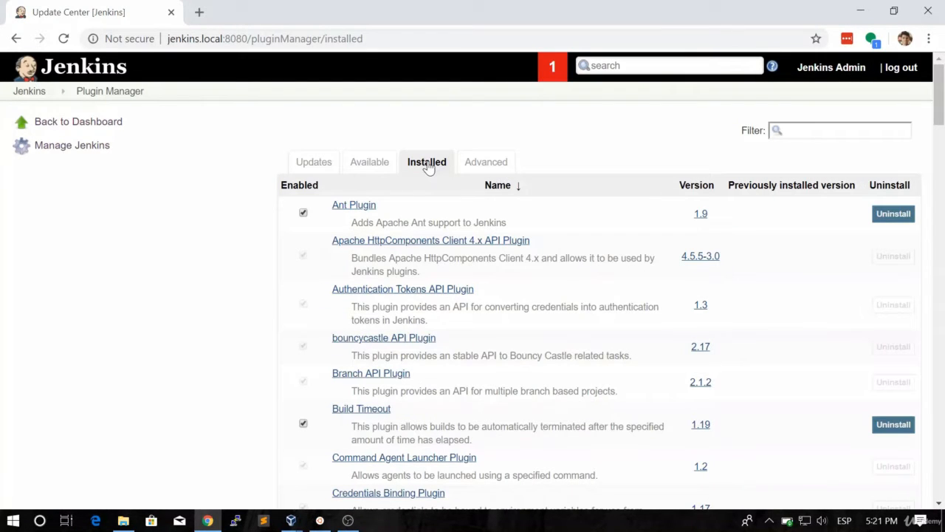